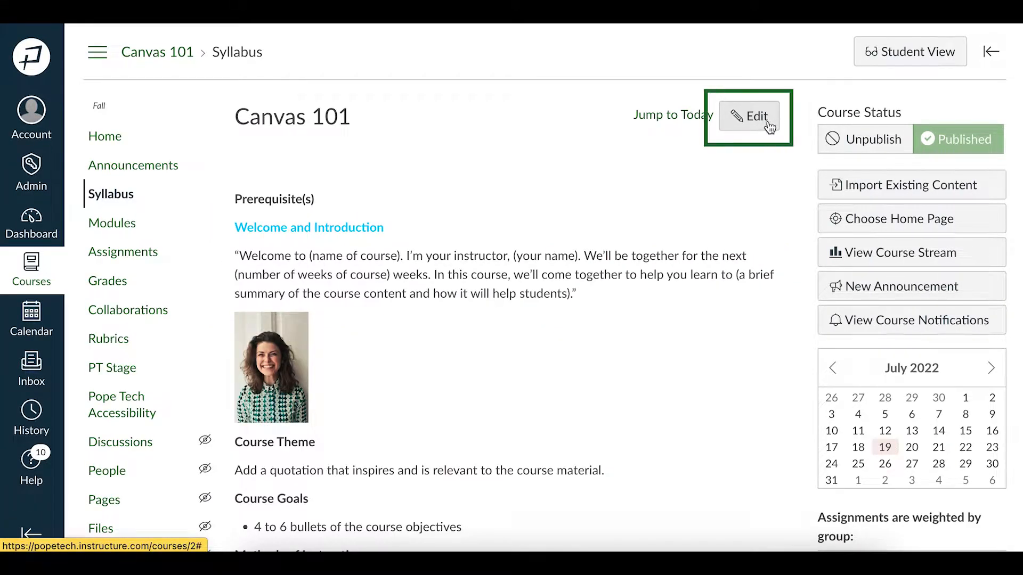
Step: Edit the Canvas 101 syllabus and run the Accessibility Checker, which finds 4 issues
{"action": "left_click", "coordinate": [748, 116]}
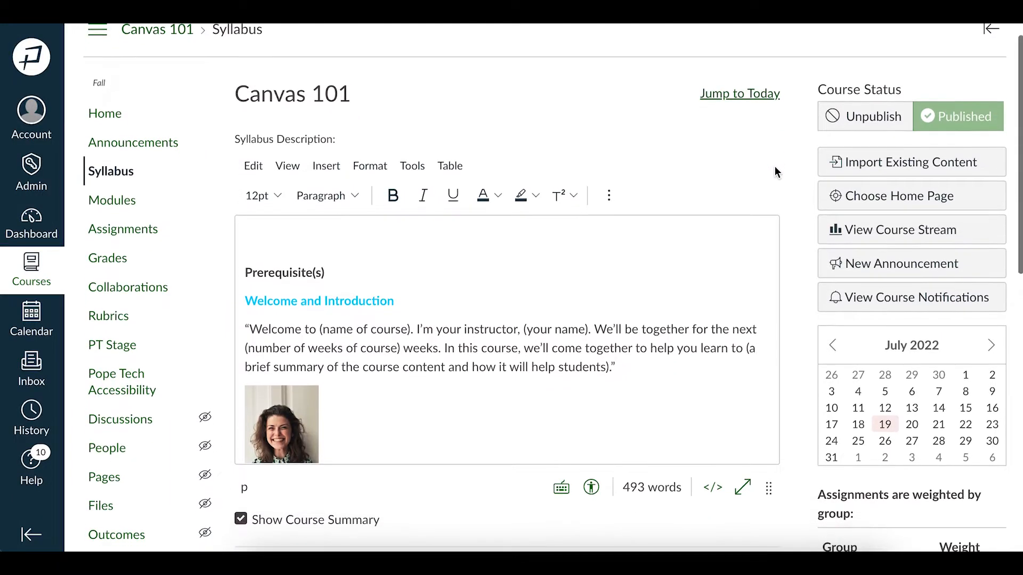
{"action": "scroll", "scroll_direction": "down", "scroll_amount": 3}
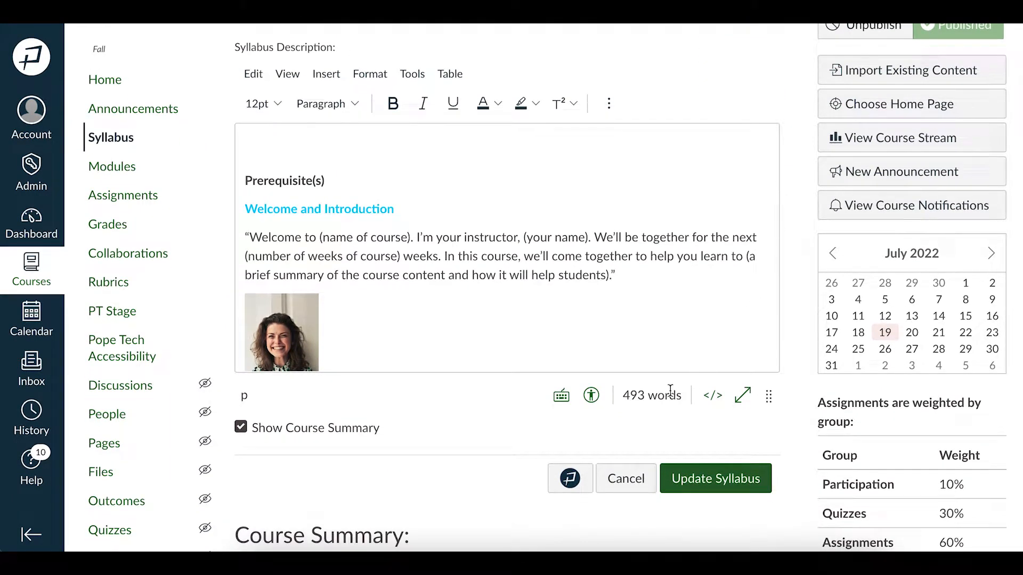
{"action": "left_click", "coordinate": [590, 394]}
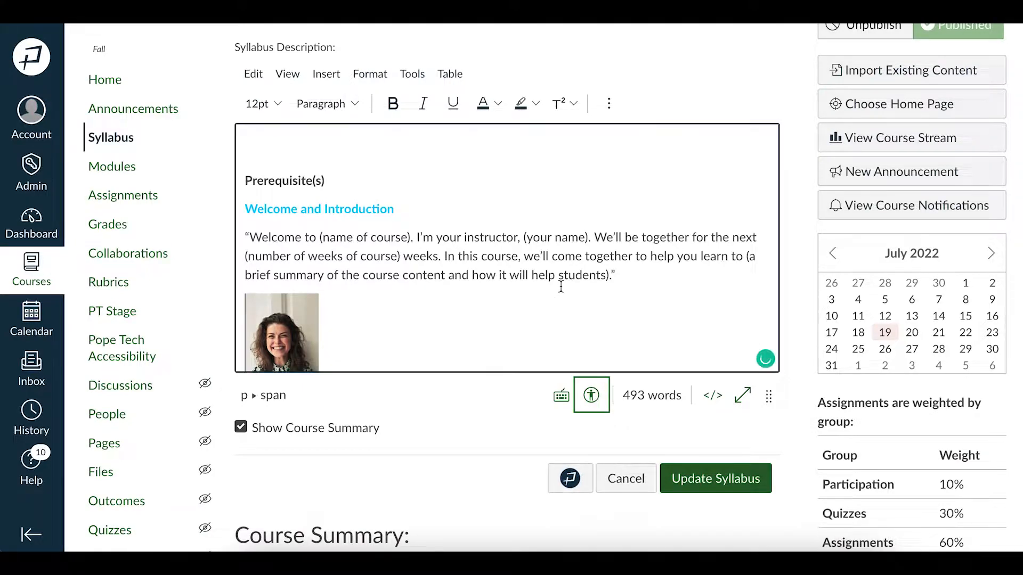
{"action": "left_click", "coordinate": [591, 395]}
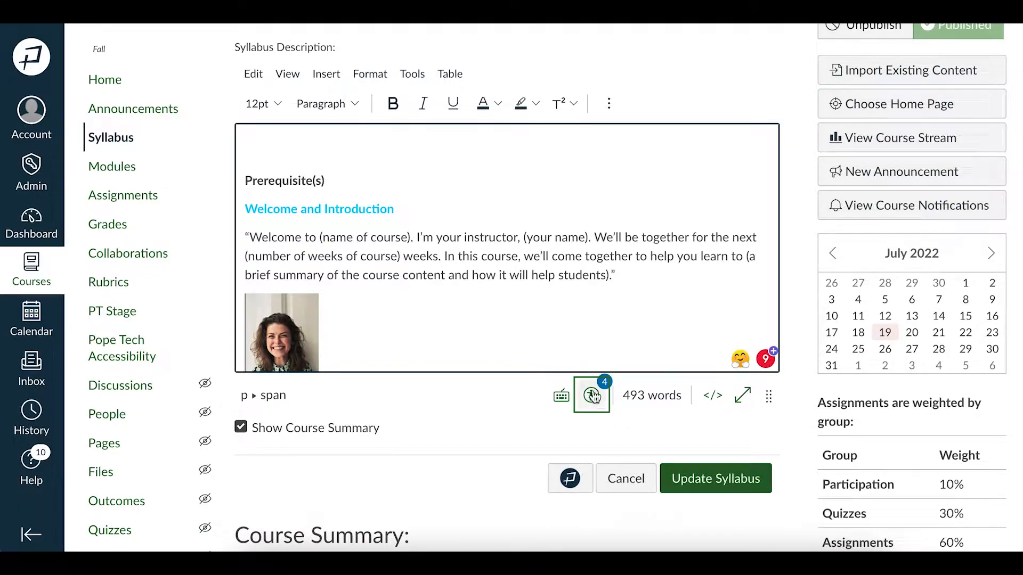
{"action": "mouse_move", "coordinate": [591, 394]}
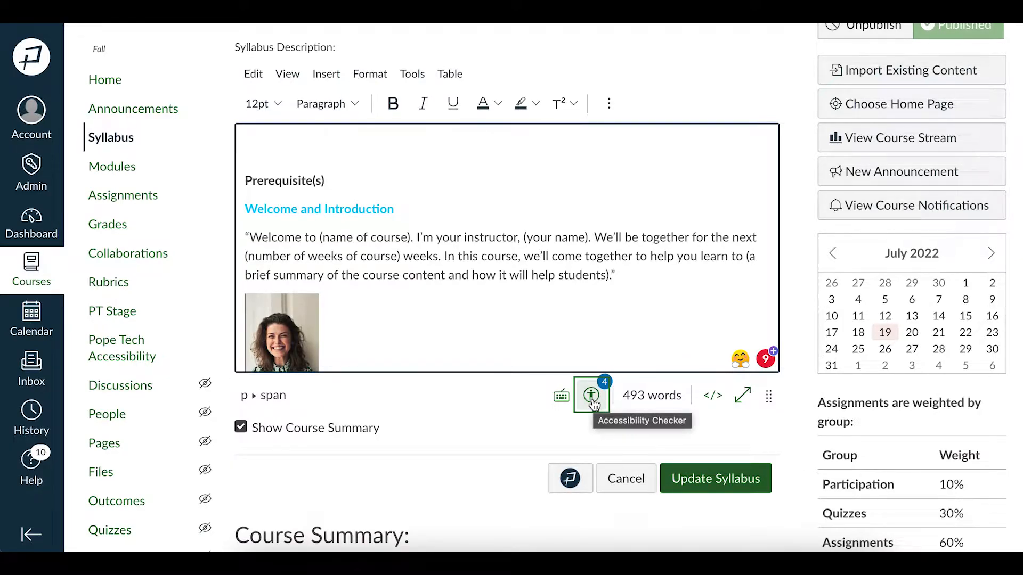
Step: Apply a darker teal to the Welcome and Introduction heading to fix its contrast
{"action": "left_click", "coordinate": [590, 395]}
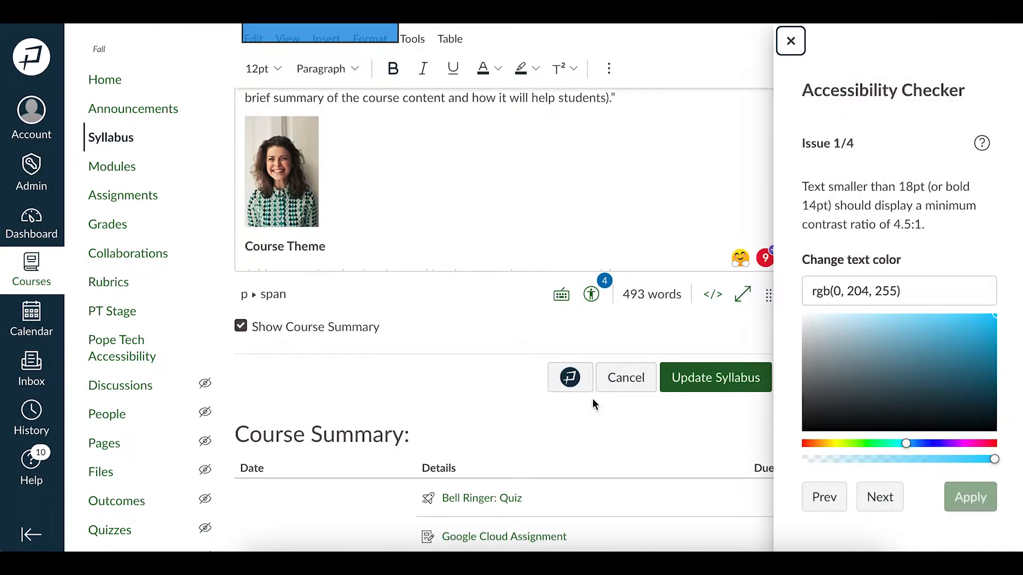
{"action": "scroll", "scroll_direction": "up", "scroll_amount": 3}
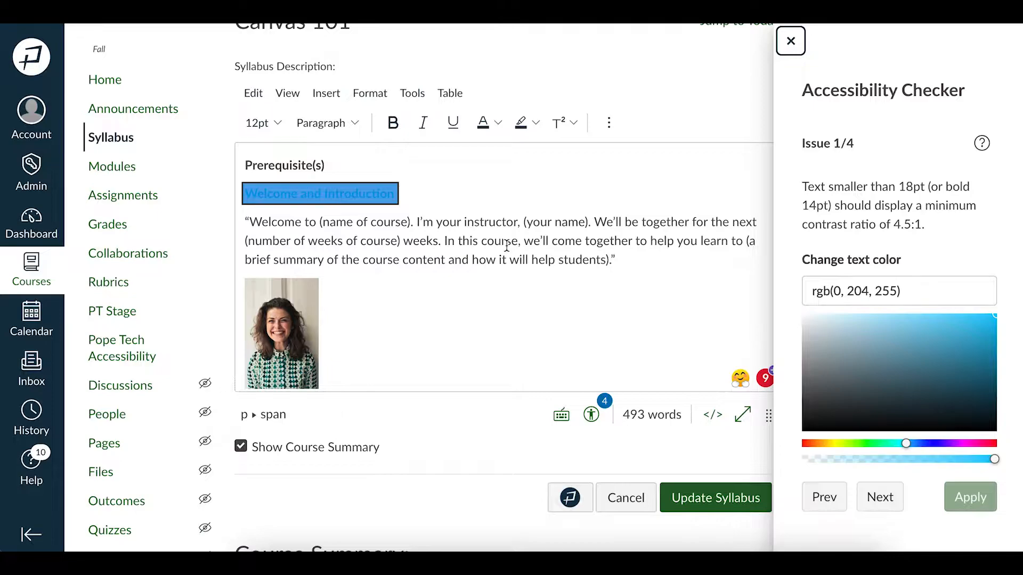
{"action": "mouse_move", "coordinate": [372, 202]}
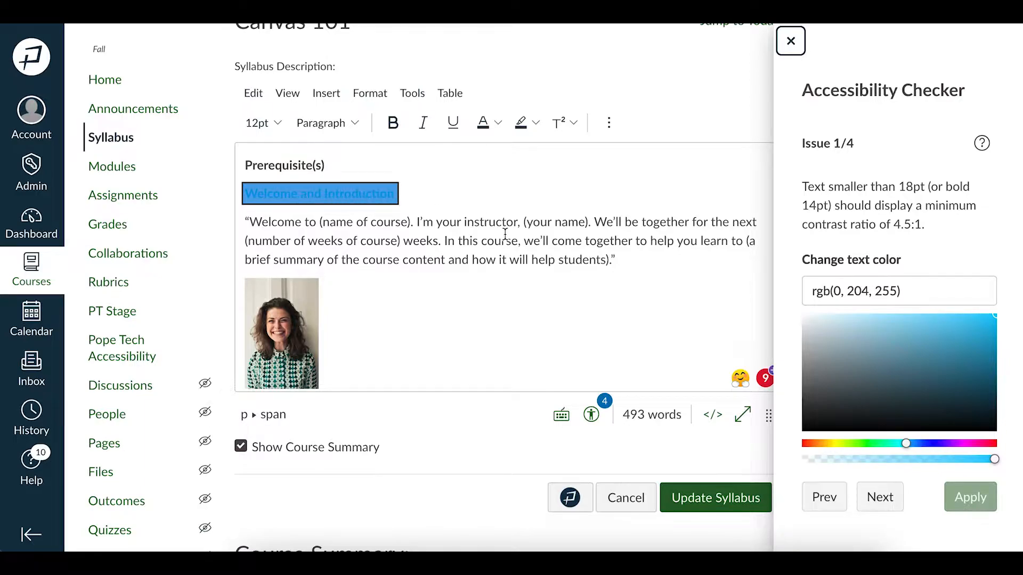
{"action": "mouse_move", "coordinate": [899, 366]}
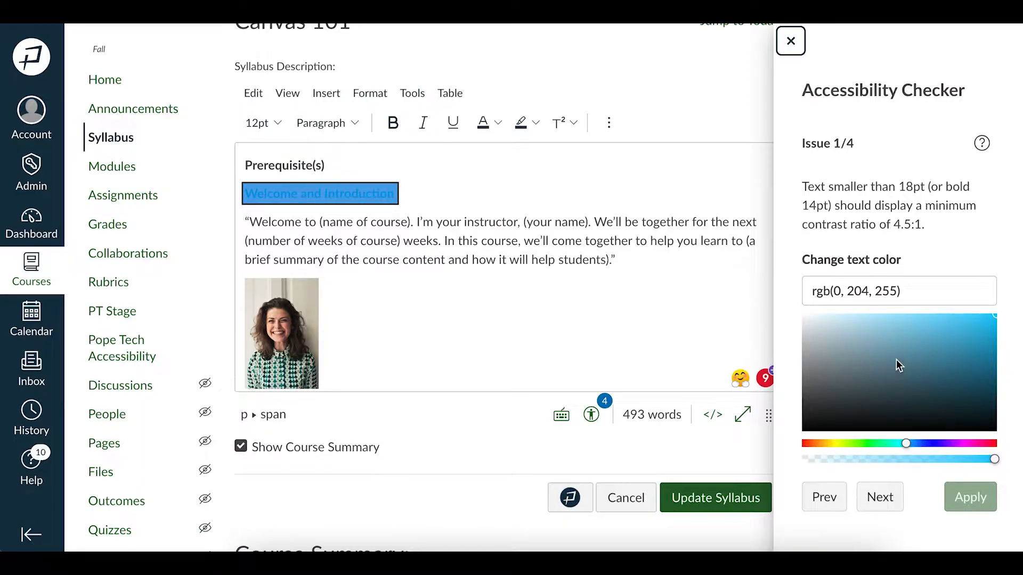
{"action": "mouse_move", "coordinate": [905, 376]}
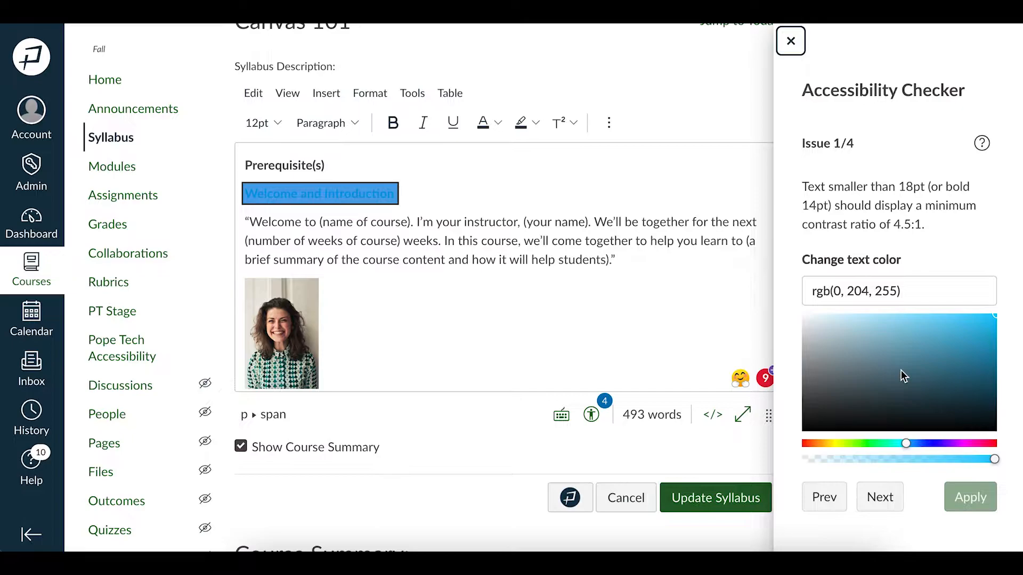
{"action": "left_click", "coordinate": [897, 369]}
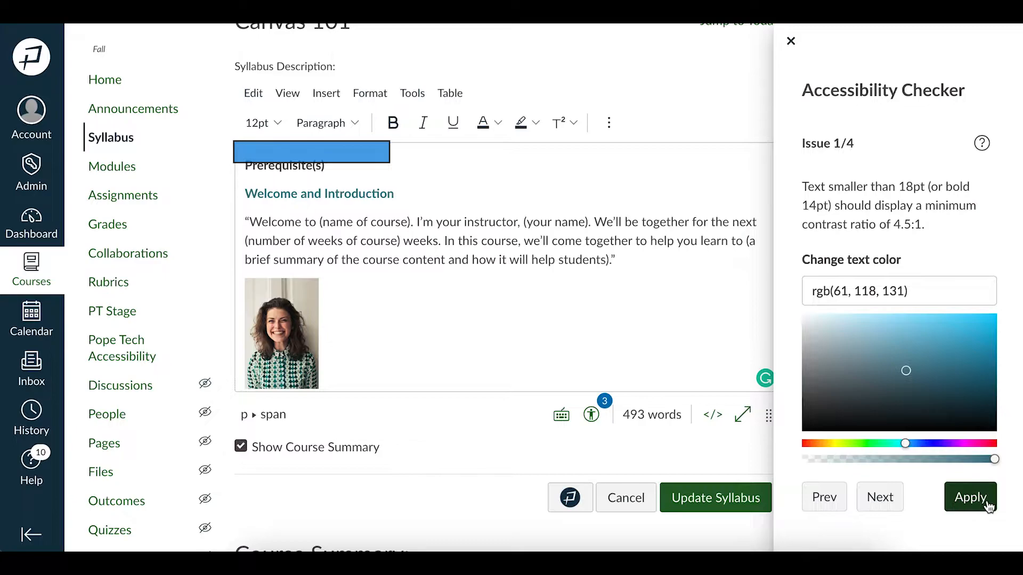
{"action": "mouse_move", "coordinate": [978, 509]}
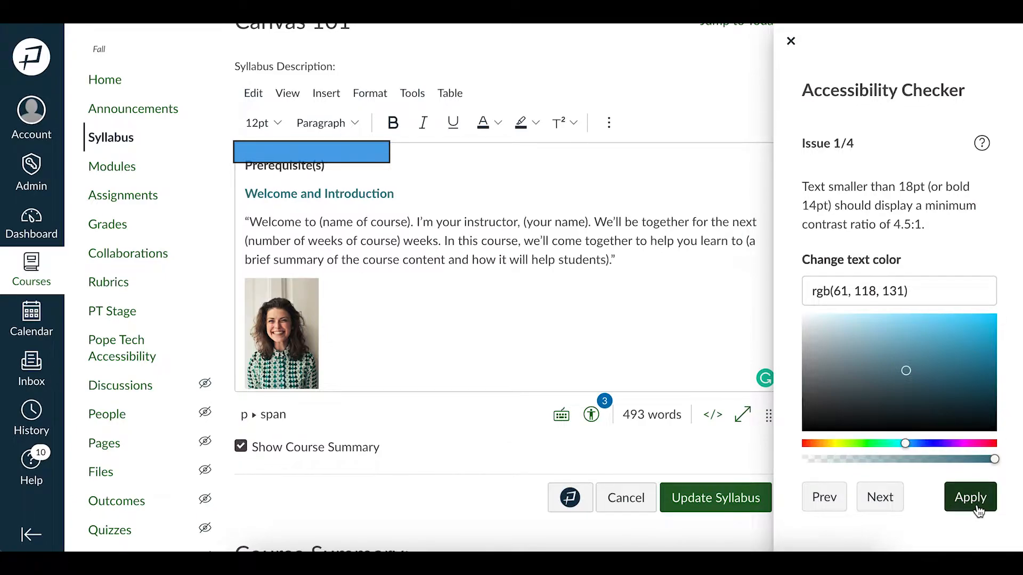
{"action": "left_click", "coordinate": [970, 497]}
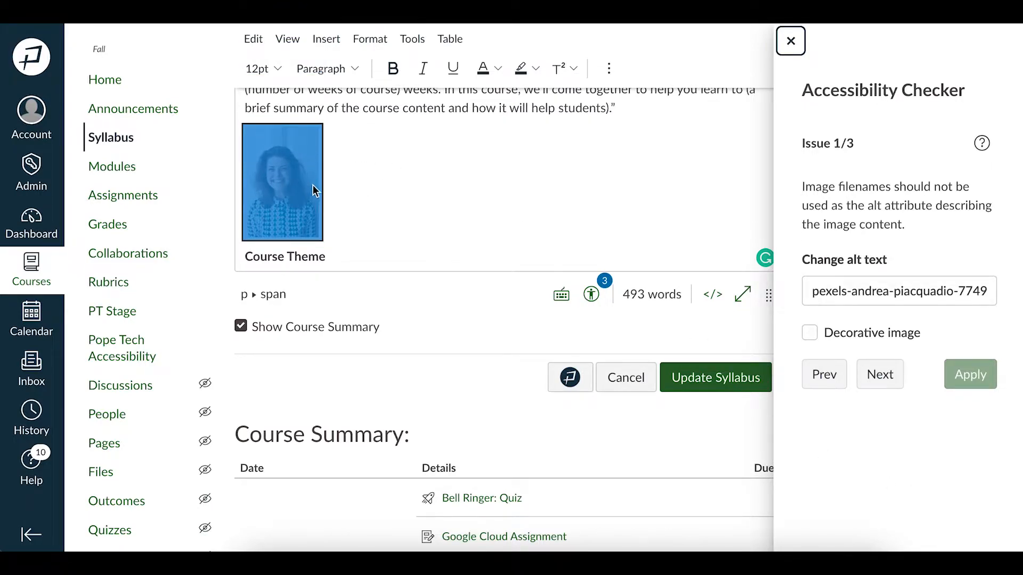
{"action": "mouse_move", "coordinate": [521, 204]}
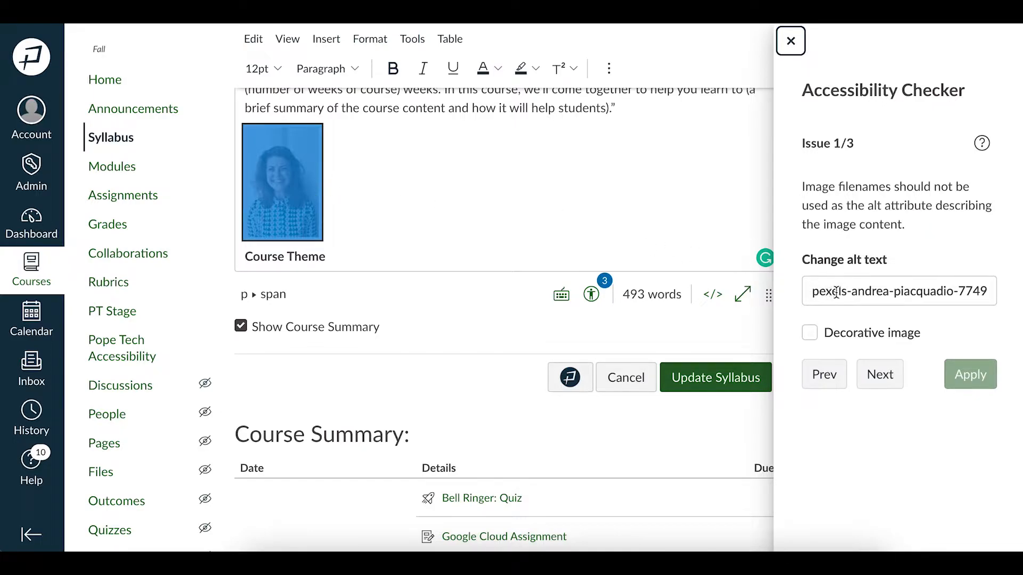
Step: Replace the instructor photo's file-name alt text with 'Dr. Lundgren'
{"action": "triple_click", "coordinate": [898, 291]}
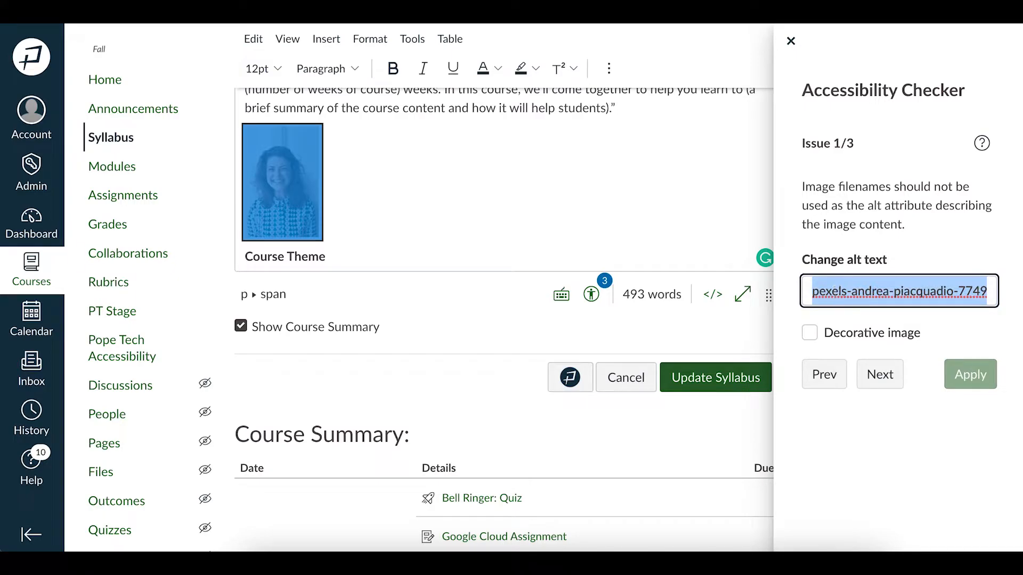
{"action": "type", "text": "Dr. Lund"}
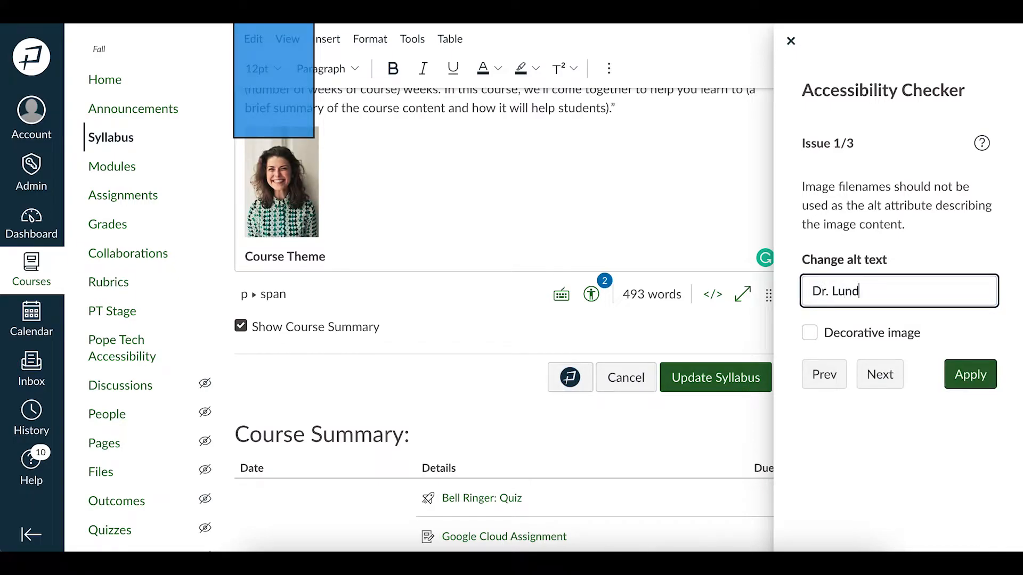
{"action": "type", "text": "gren"}
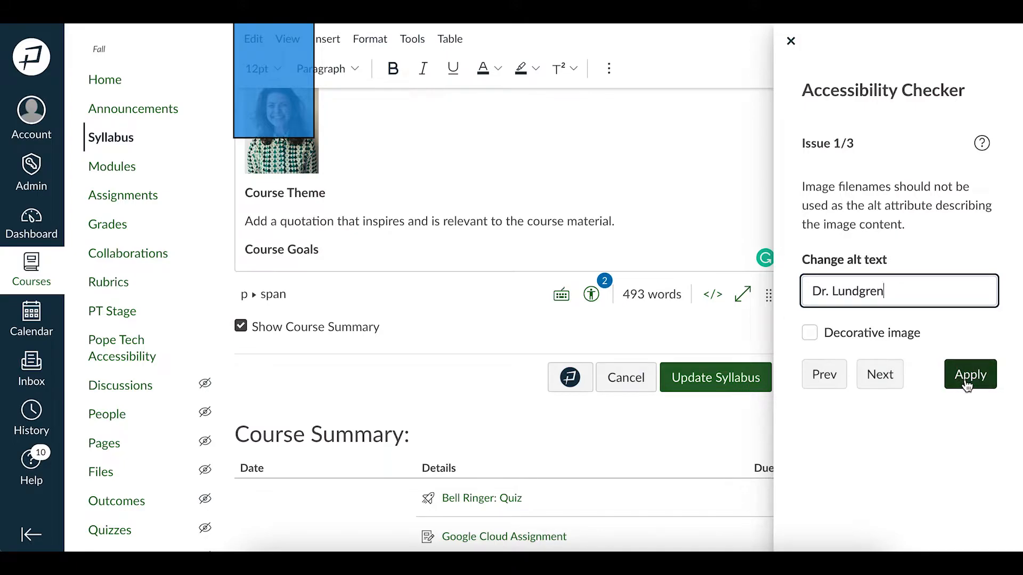
Step: Apply the alt text, then caption the Schedule table 'Assignment schedule'
{"action": "left_click", "coordinate": [970, 374]}
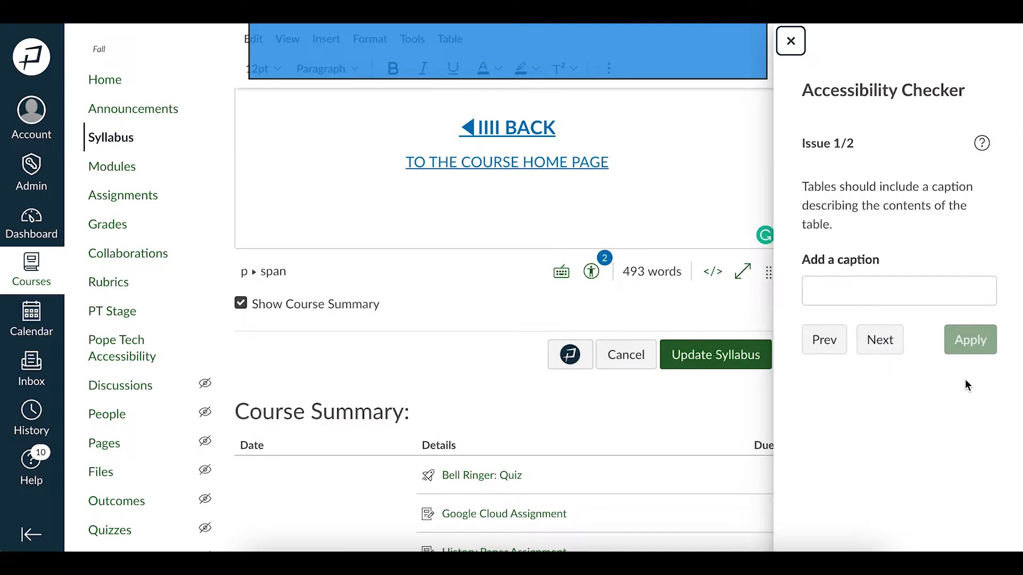
{"action": "scroll", "scroll_direction": "up", "scroll_amount": 3}
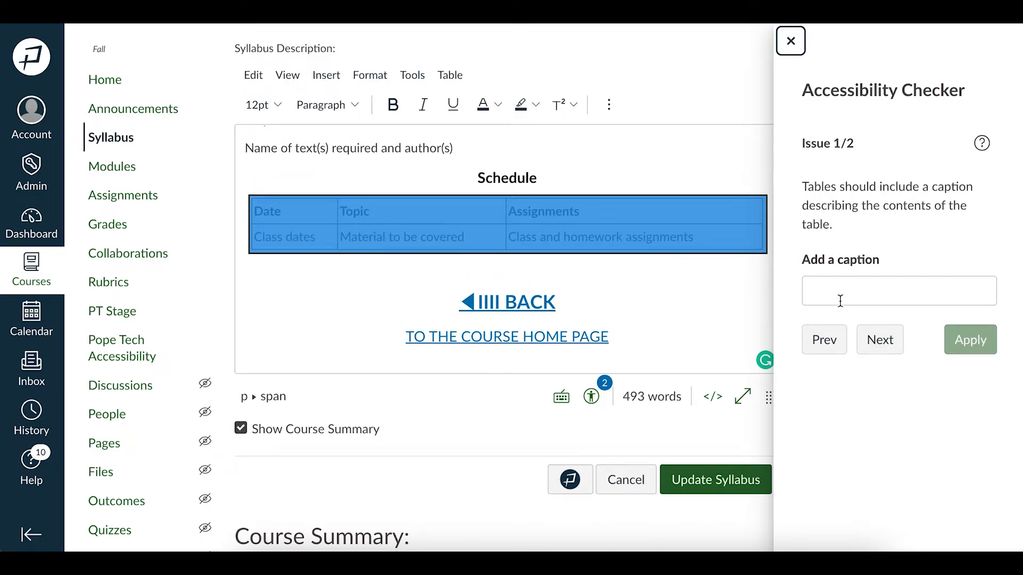
{"action": "type", "text": "Assign"}
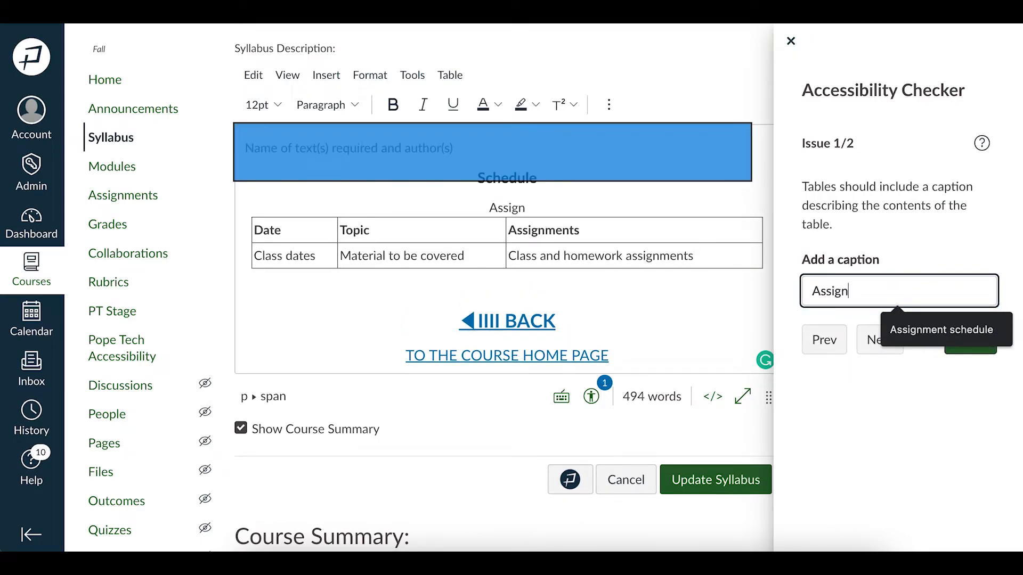
{"action": "type", "text": "ment schedule"}
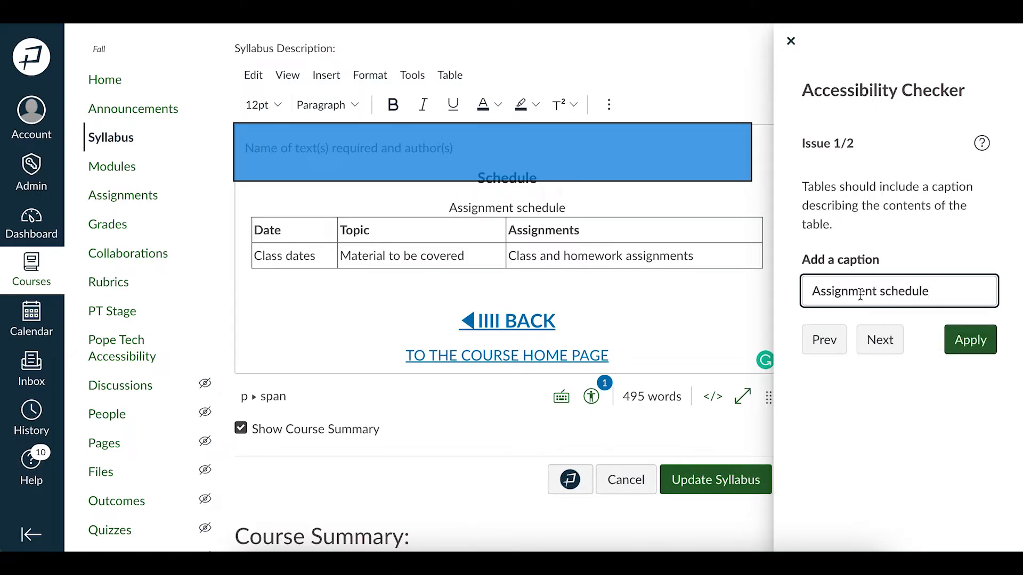
{"action": "left_click", "coordinate": [970, 339]}
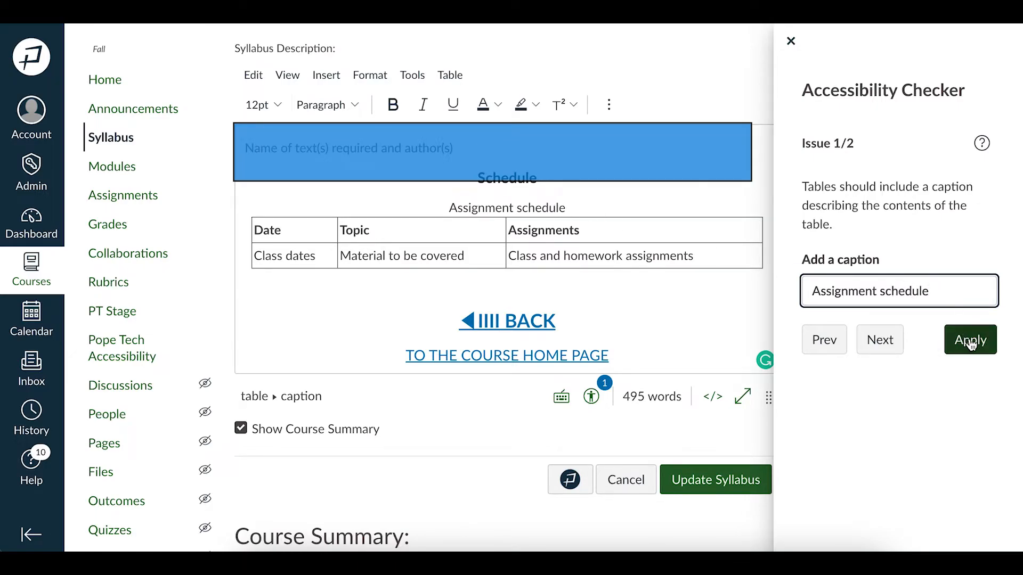
Step: Set the Schedule table's top row as a Header row, clearing the last issue
{"action": "left_click", "coordinate": [970, 340]}
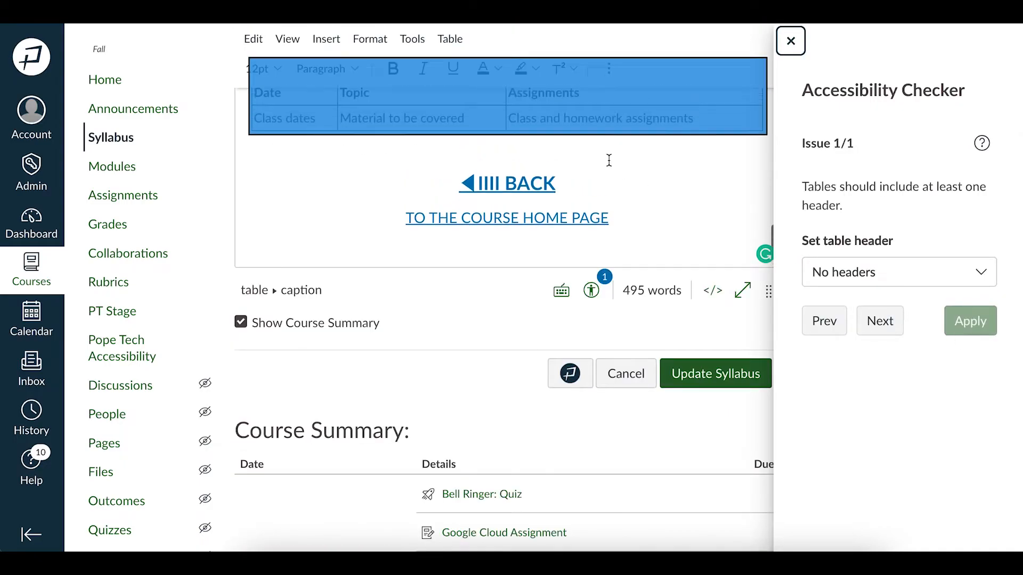
{"action": "scroll", "scroll_direction": "up", "scroll_amount": 3}
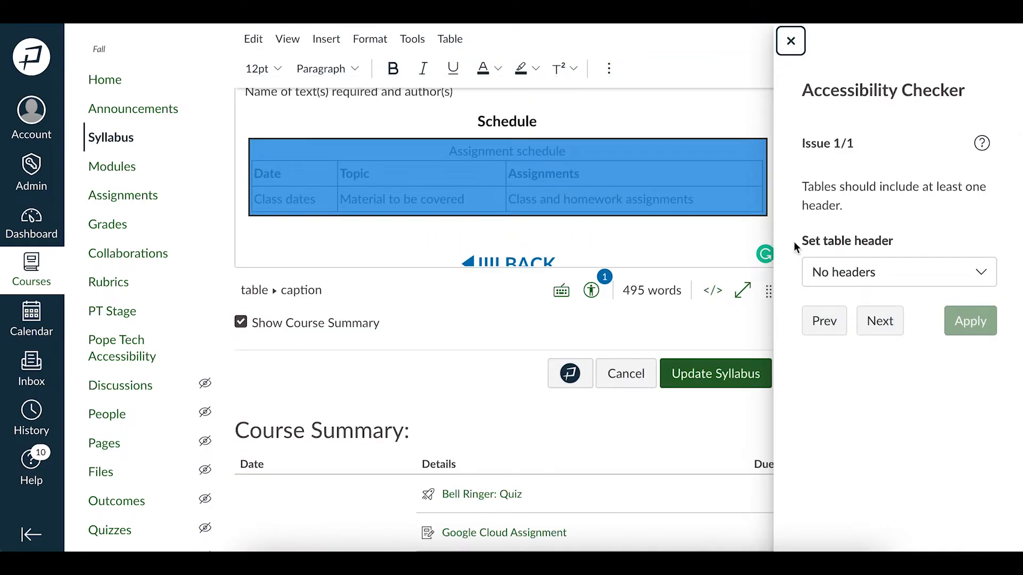
{"action": "left_click", "coordinate": [898, 272]}
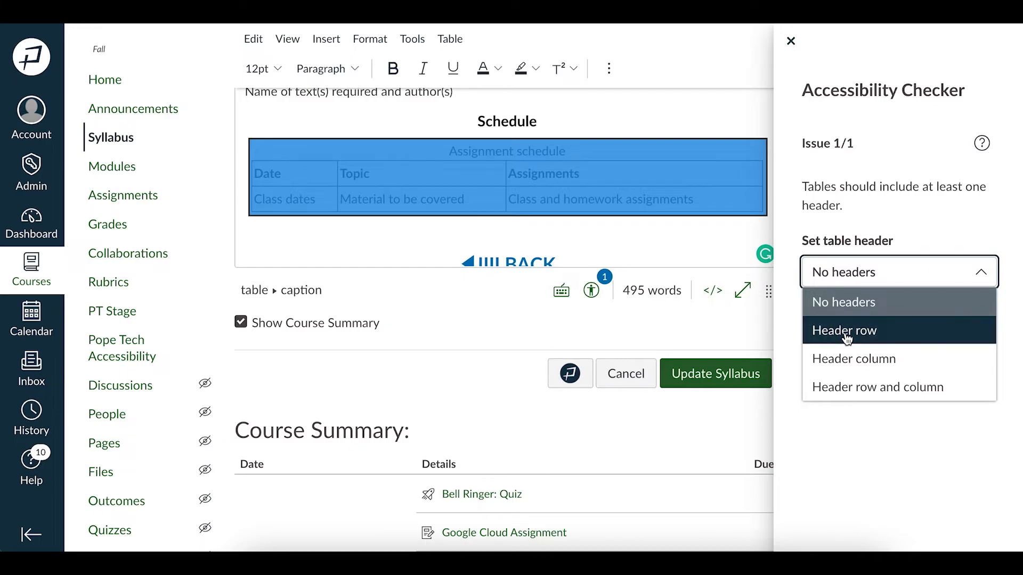
{"action": "left_click", "coordinate": [844, 330]}
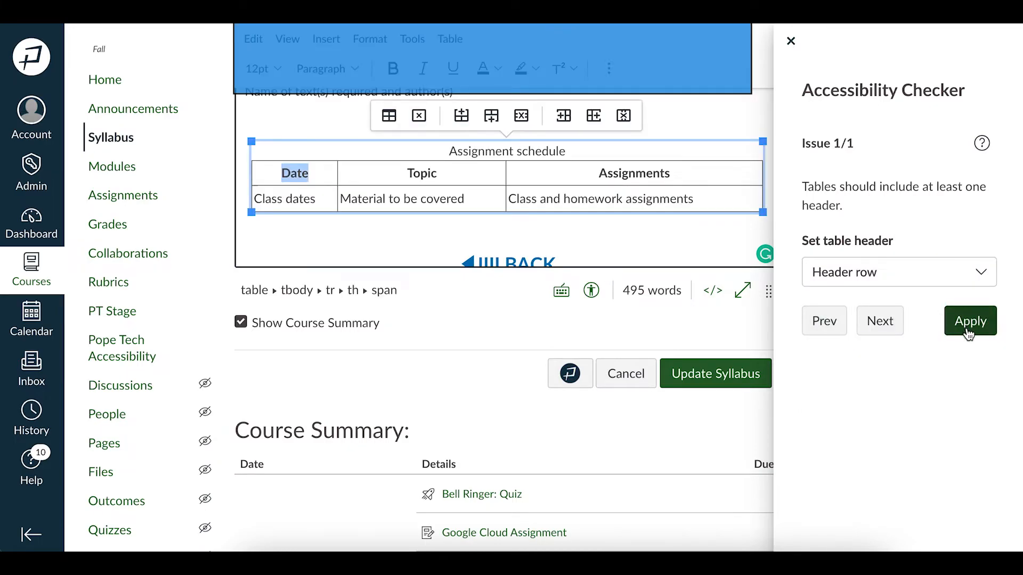
{"action": "left_click", "coordinate": [970, 321]}
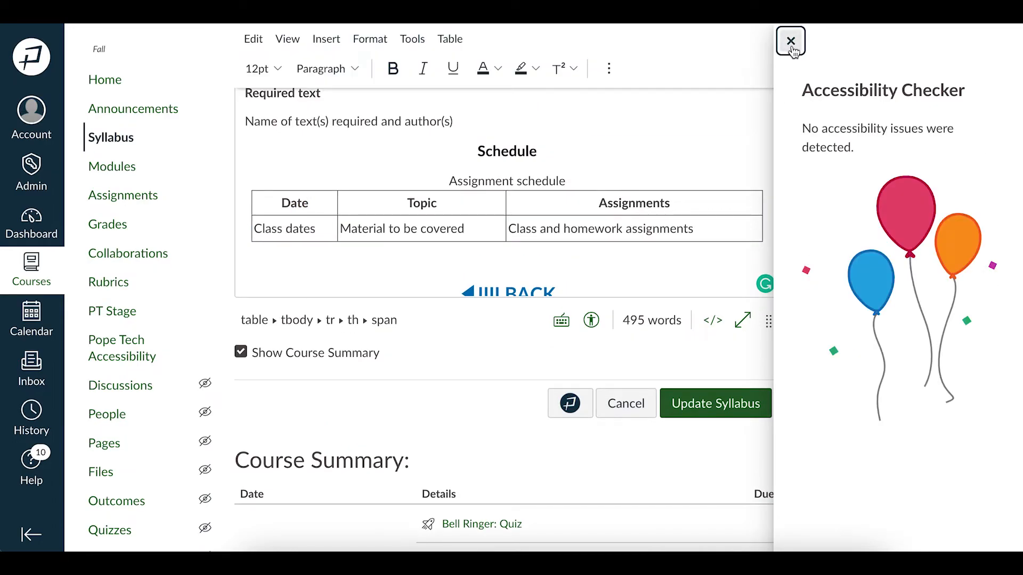
Step: Close the checker and update the syllabus to return to the published page
{"action": "left_click", "coordinate": [789, 42]}
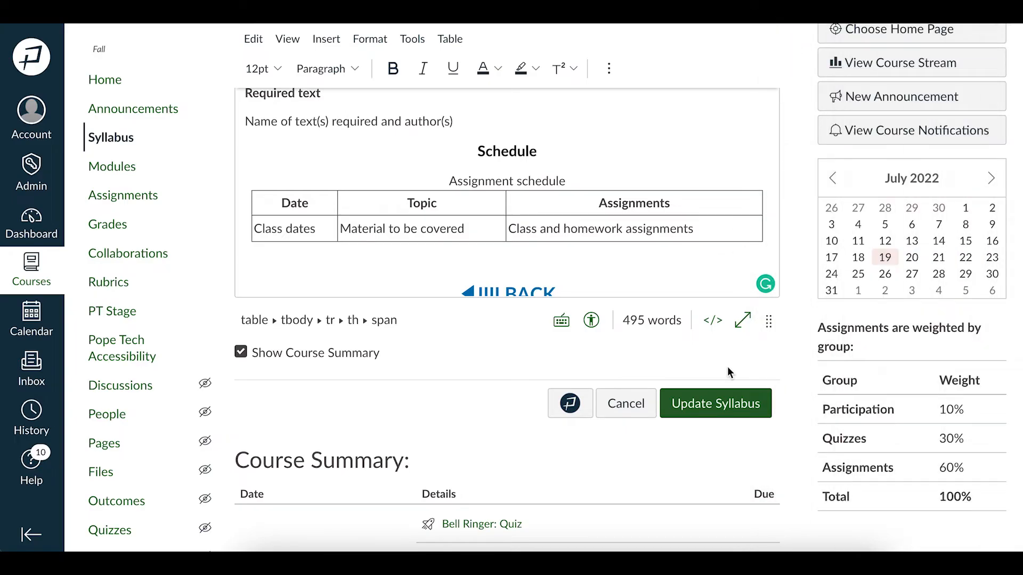
{"action": "mouse_move", "coordinate": [723, 408]}
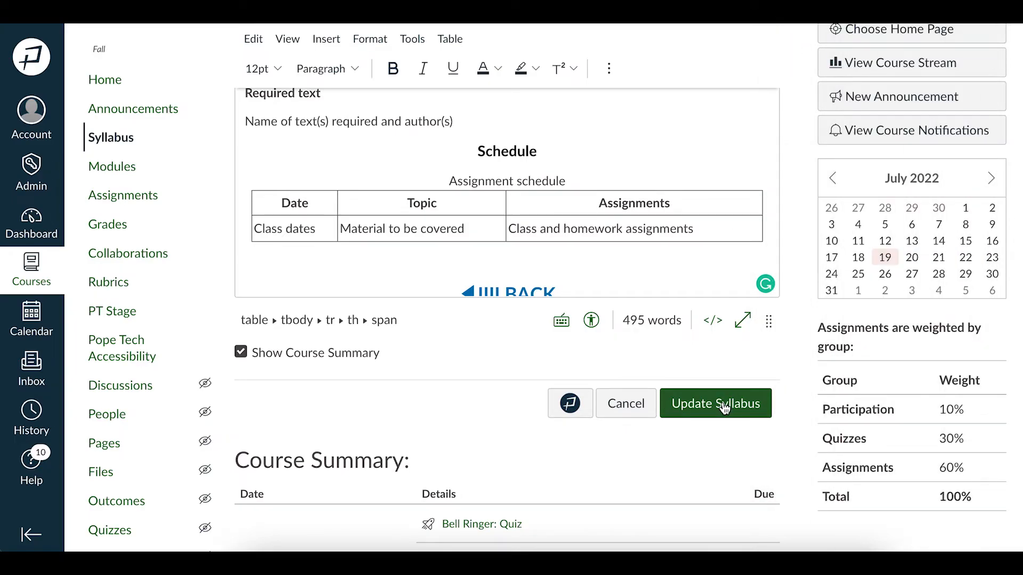
{"action": "left_click", "coordinate": [715, 403]}
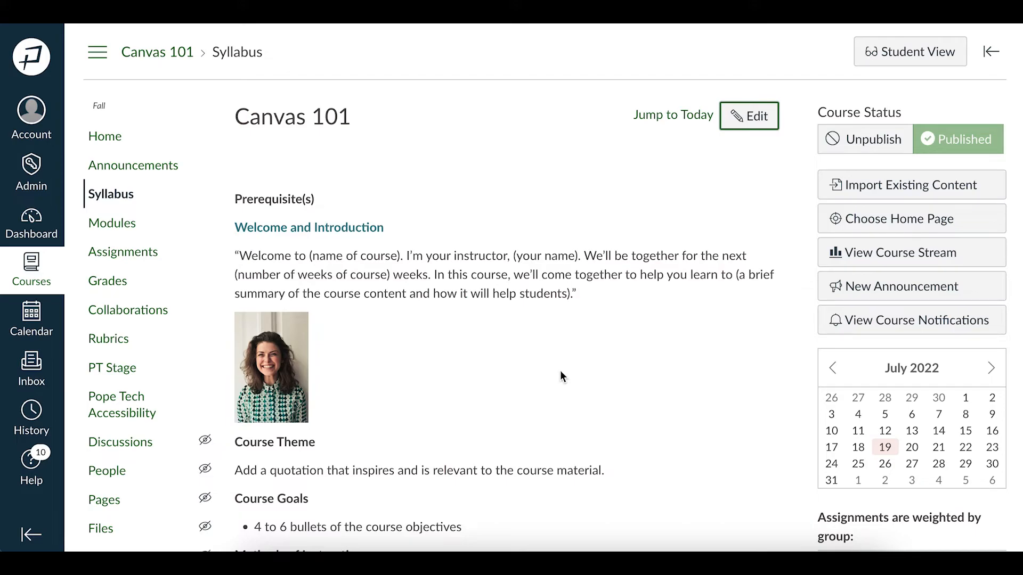